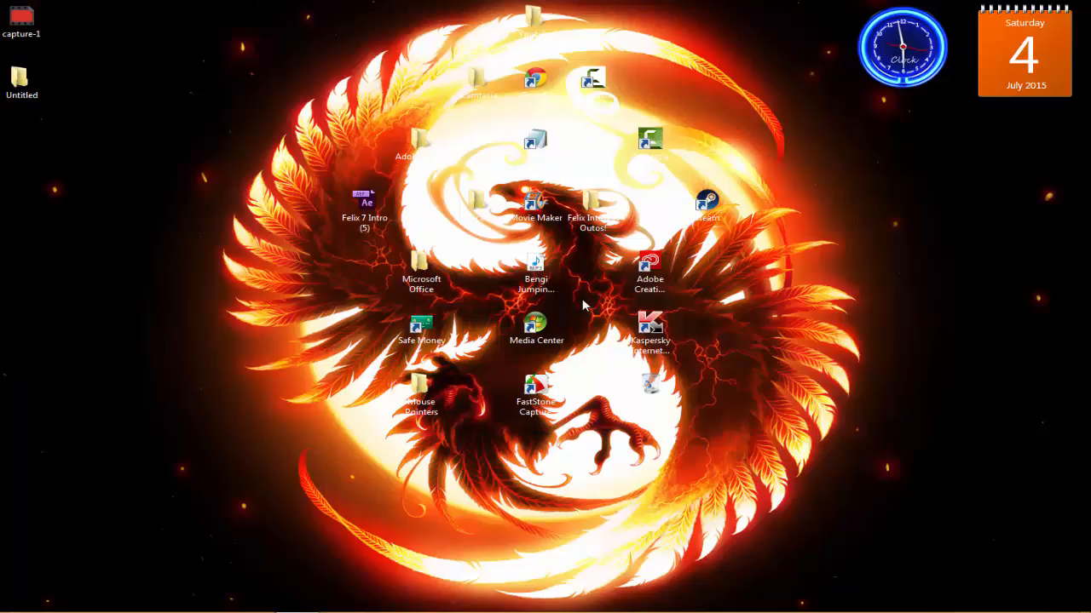
mouse_move(230, 590)
text(tamper)
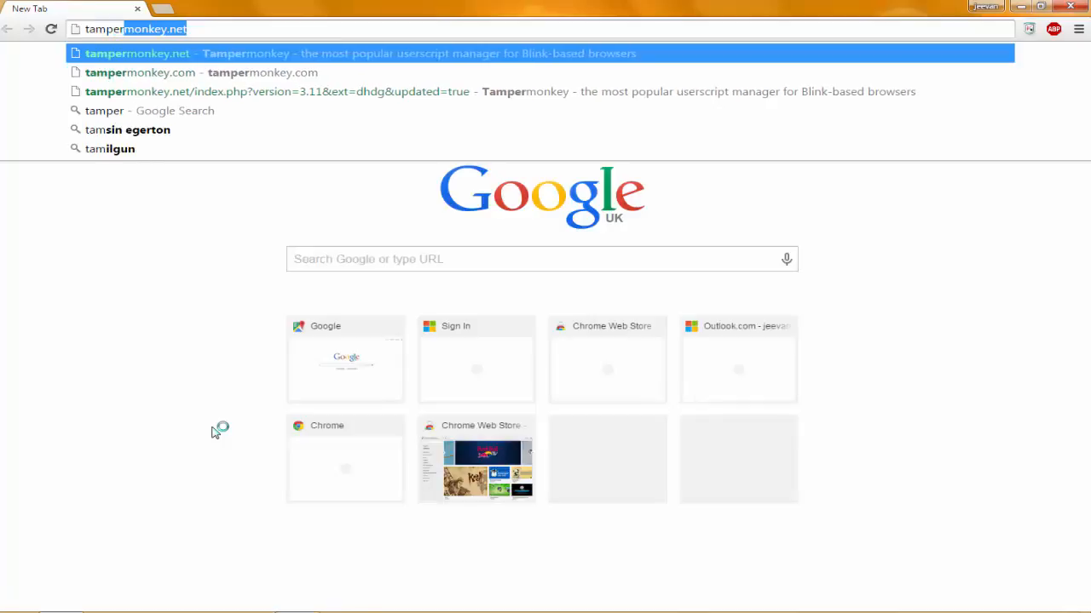
Navigate to the Tampermonkey website from the address bar
text(key.net)
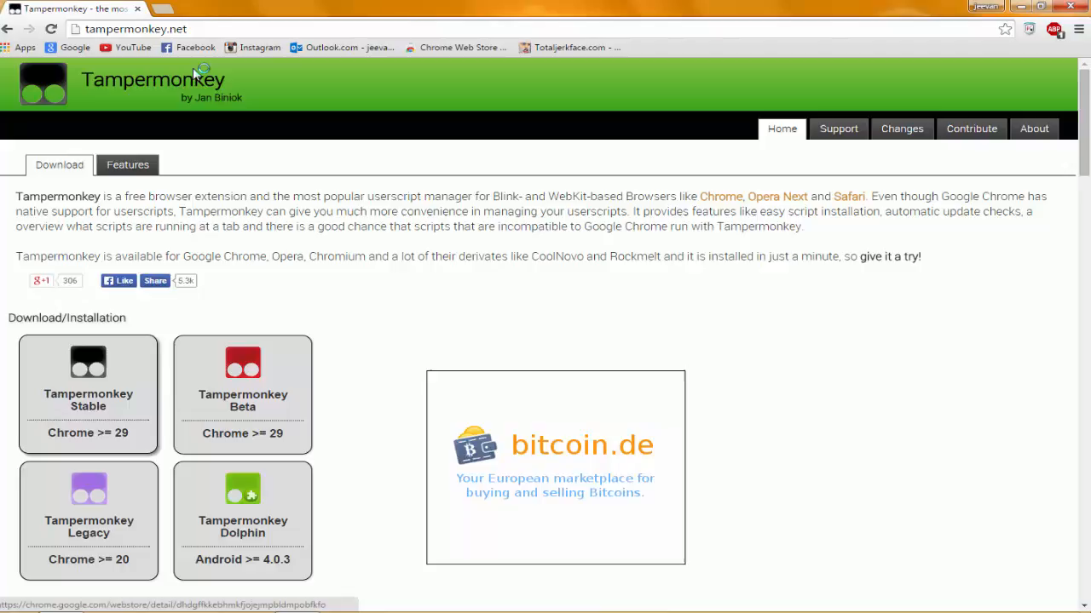
mouse_move(242, 519)
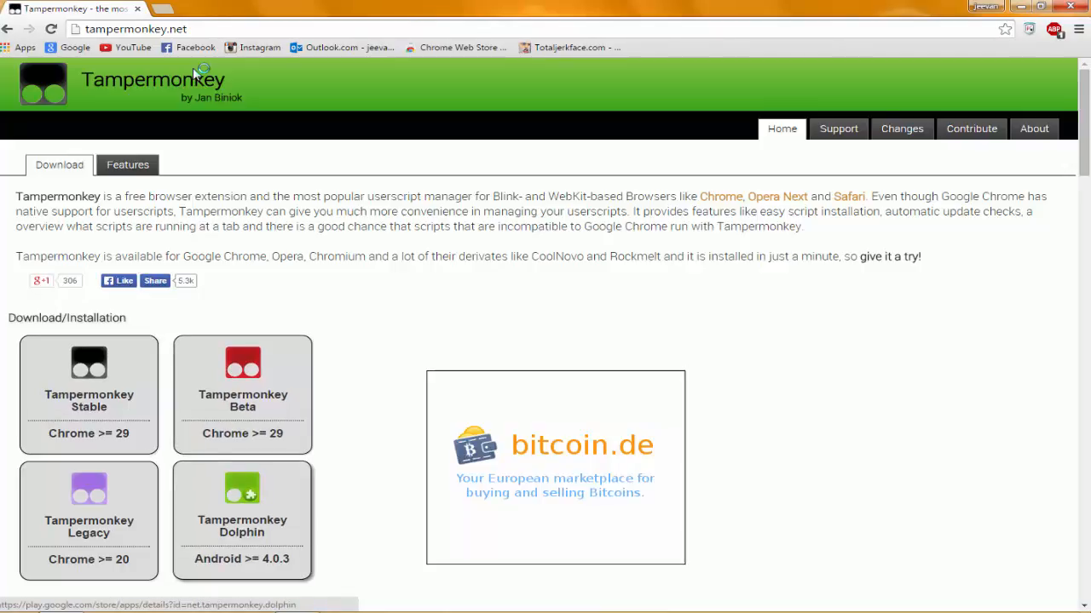
mouse_move(89, 395)
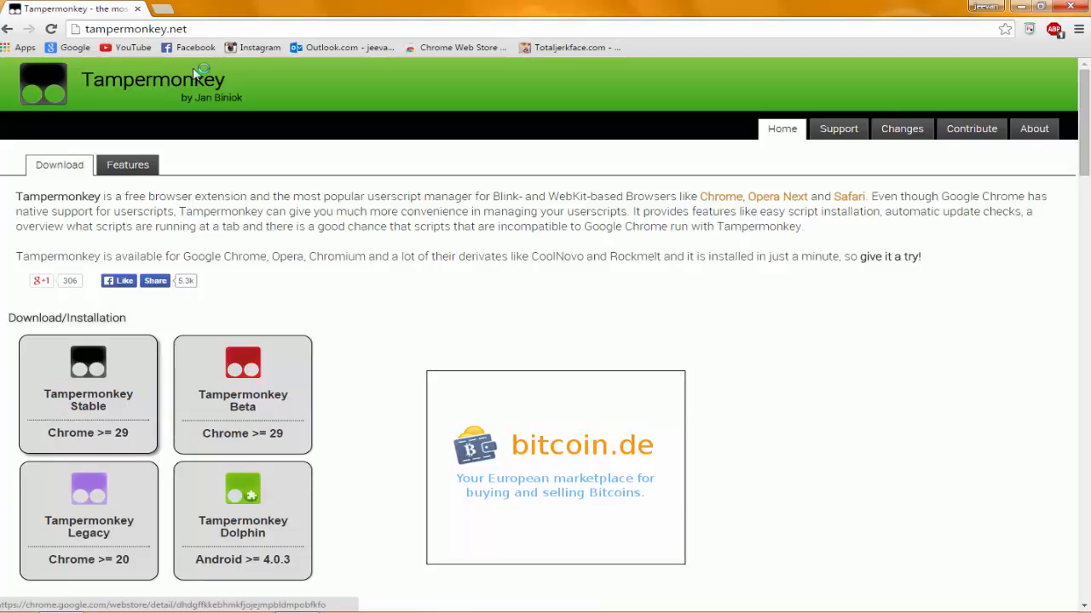
Choose the Tampermonkey Stable (Chrome >= 29) build to add the extension
click(88, 375)
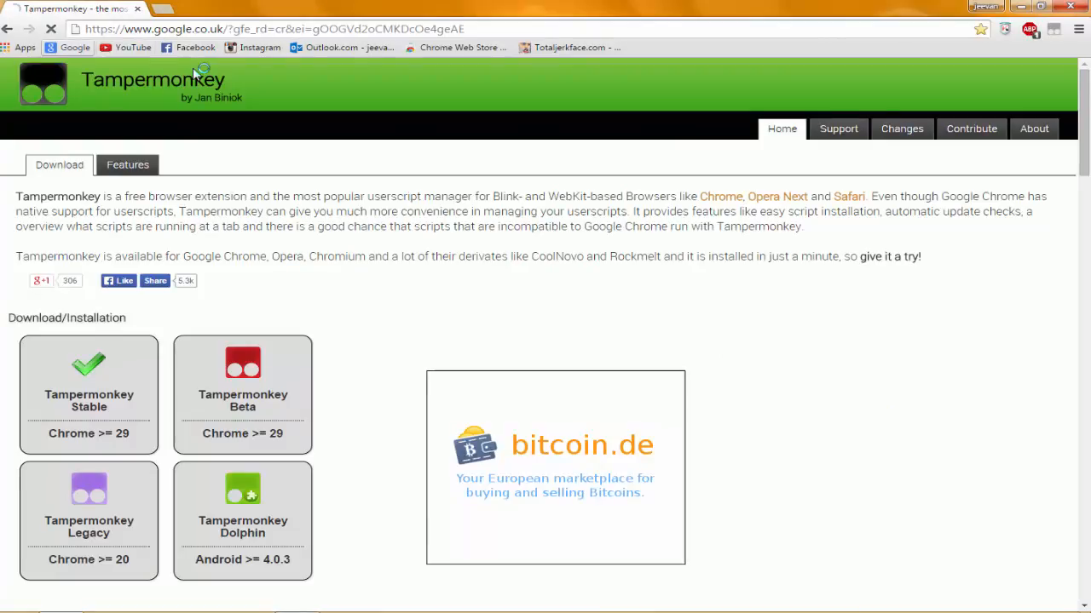
Enter agar.io in the address bar to reach the Agariomods site
click(8, 28)
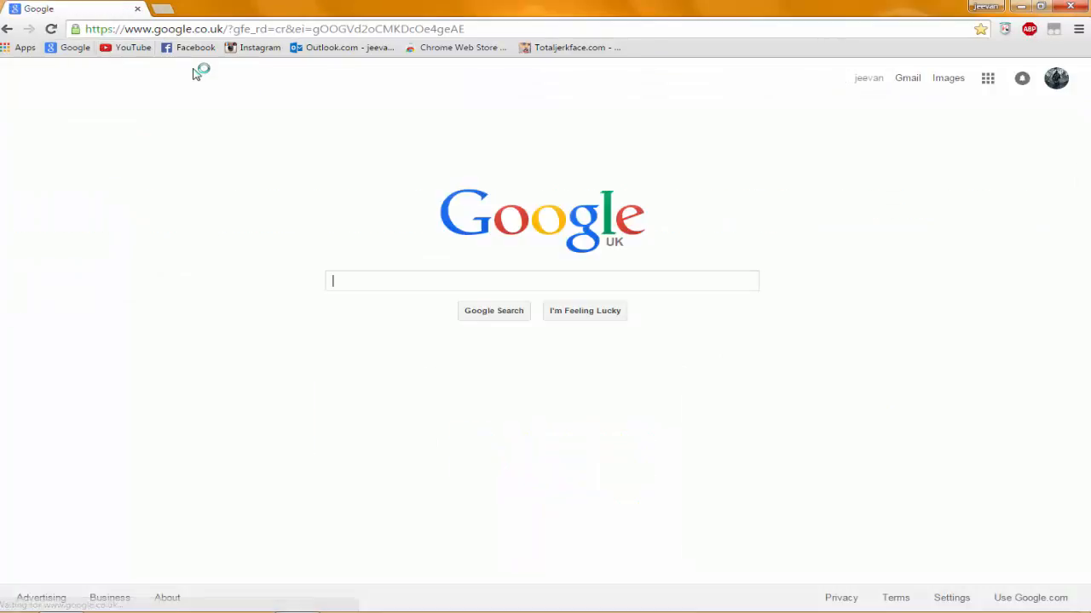
text(agar.iomods.com)
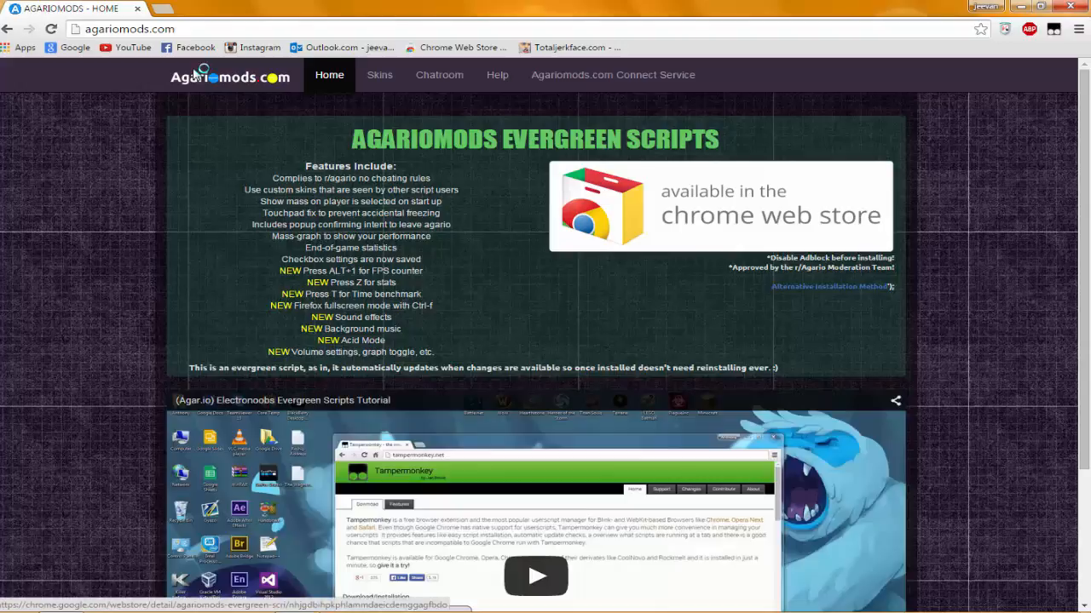
Get the Agariomods Evergreen Scripts via the Chrome Web Store banner
click(719, 204)
text(agariomods.com)
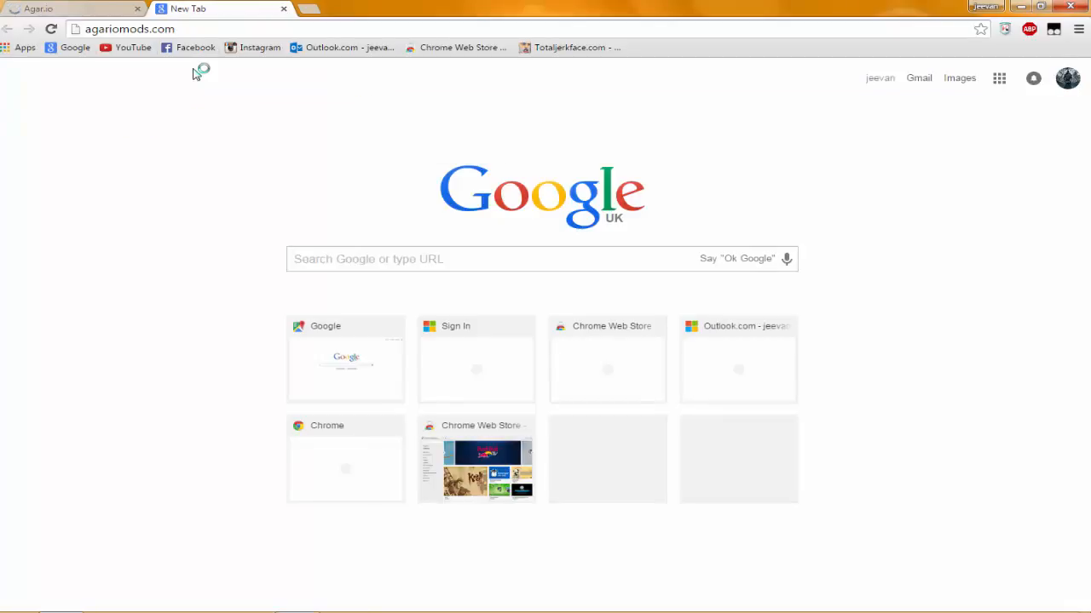
Load agariomods.com in the second tab beside the Agar.io game
key(Return)
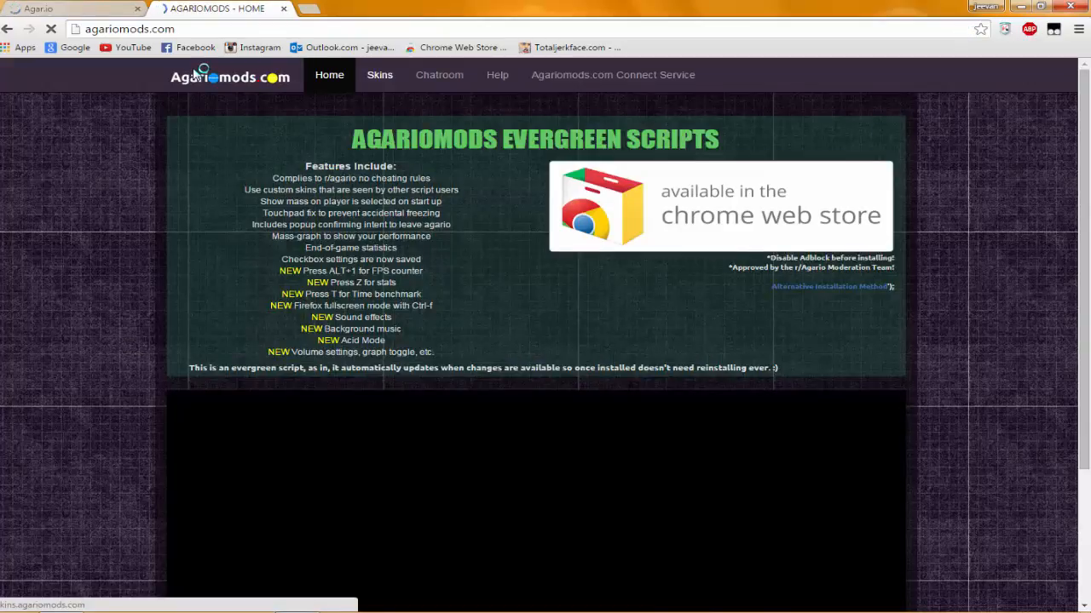
Browse the Skins gallery, glance at the Agar.io tab and return to the skins
click(378, 75)
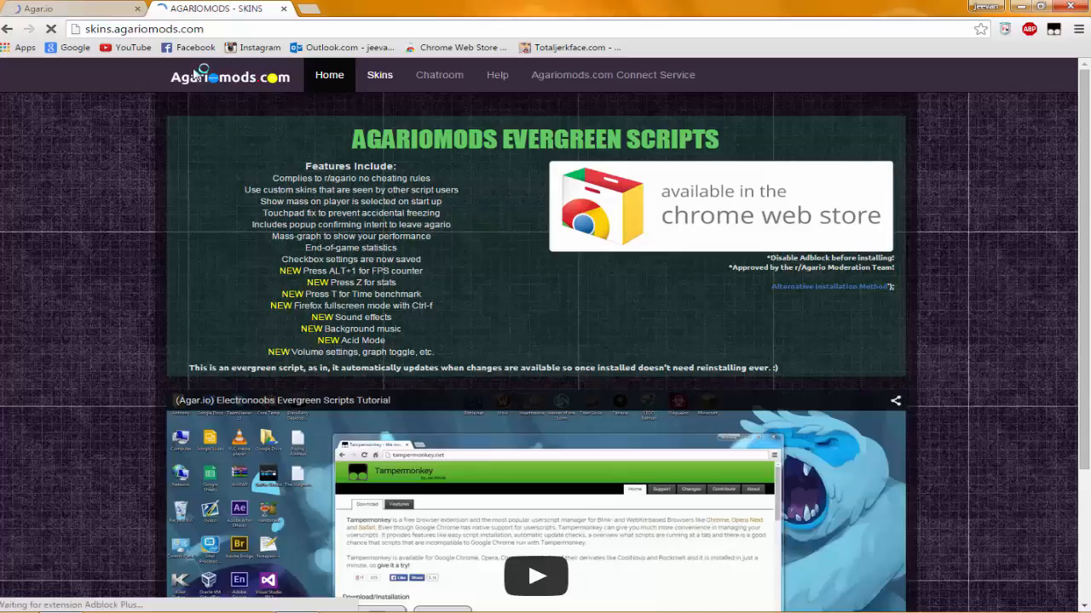
click(378, 75)
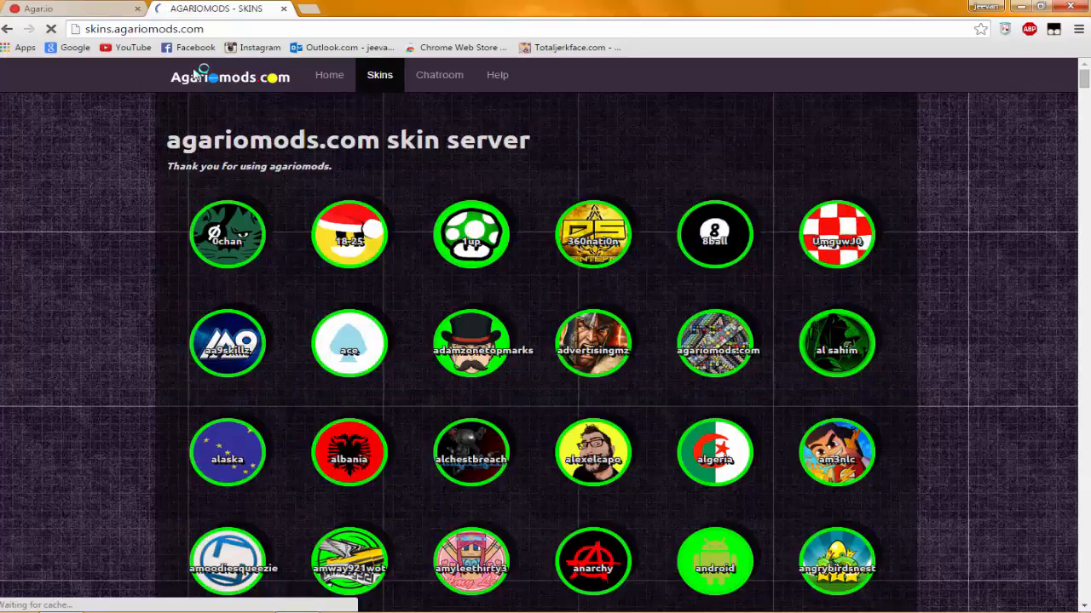
scroll(down, 3)
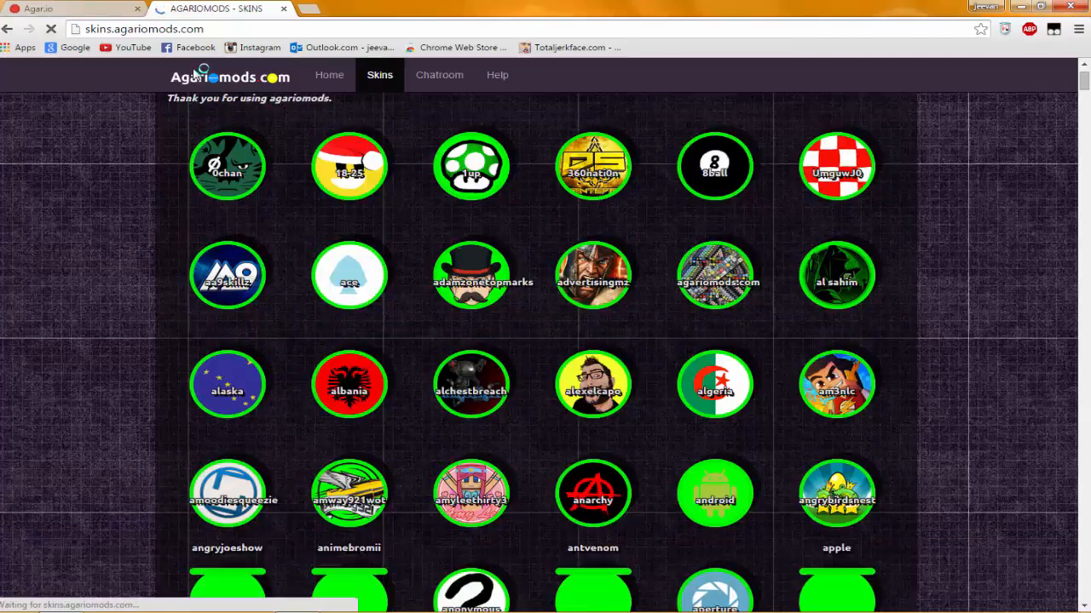
scroll(up, 3)
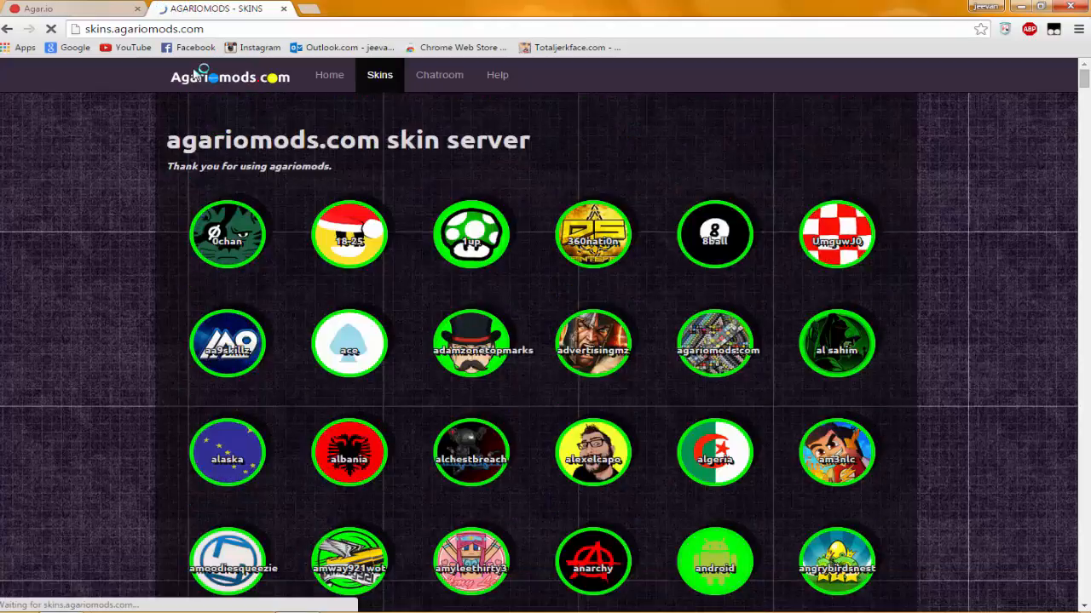
click(68, 8)
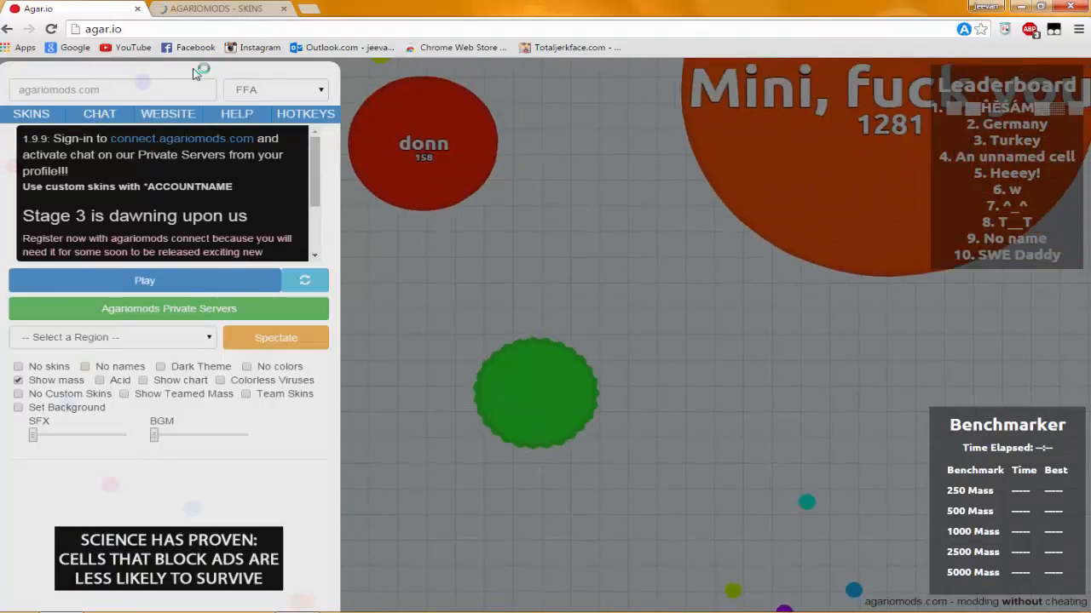
click(213, 9)
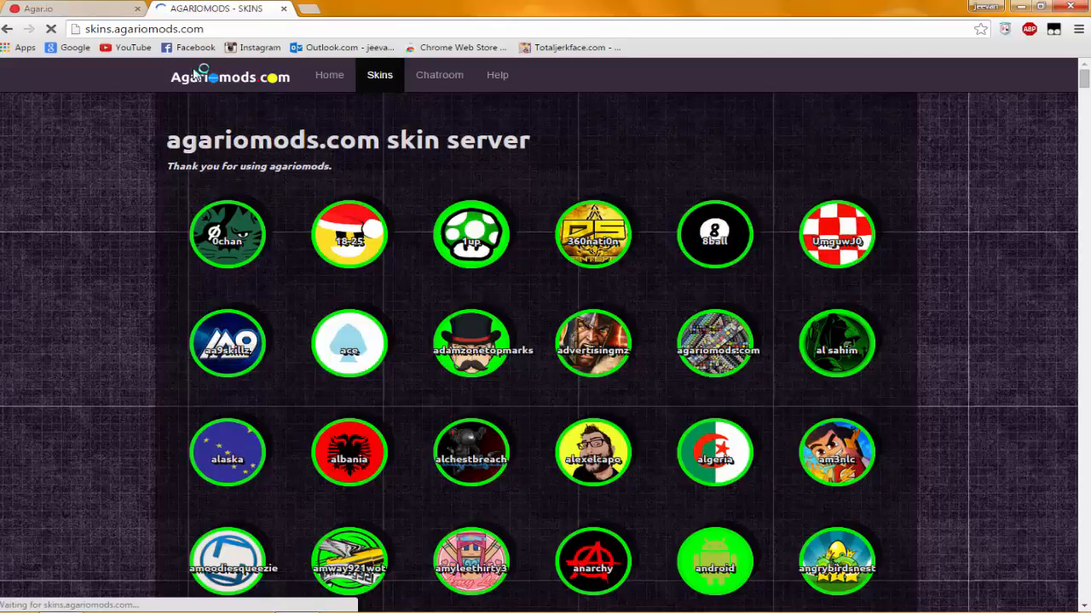
scroll(down, 3)
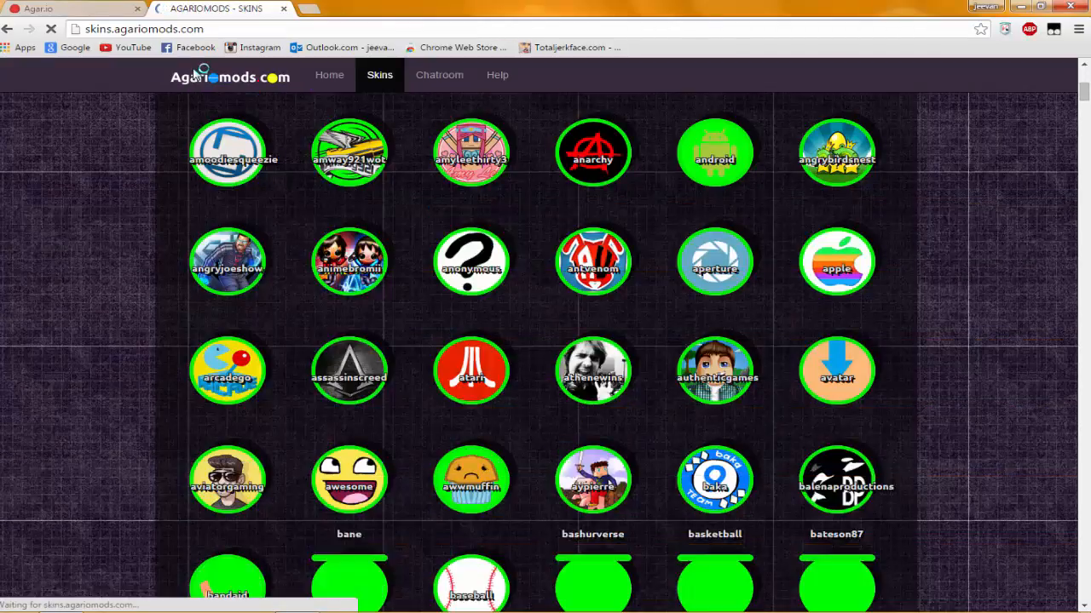
scroll(down, 3)
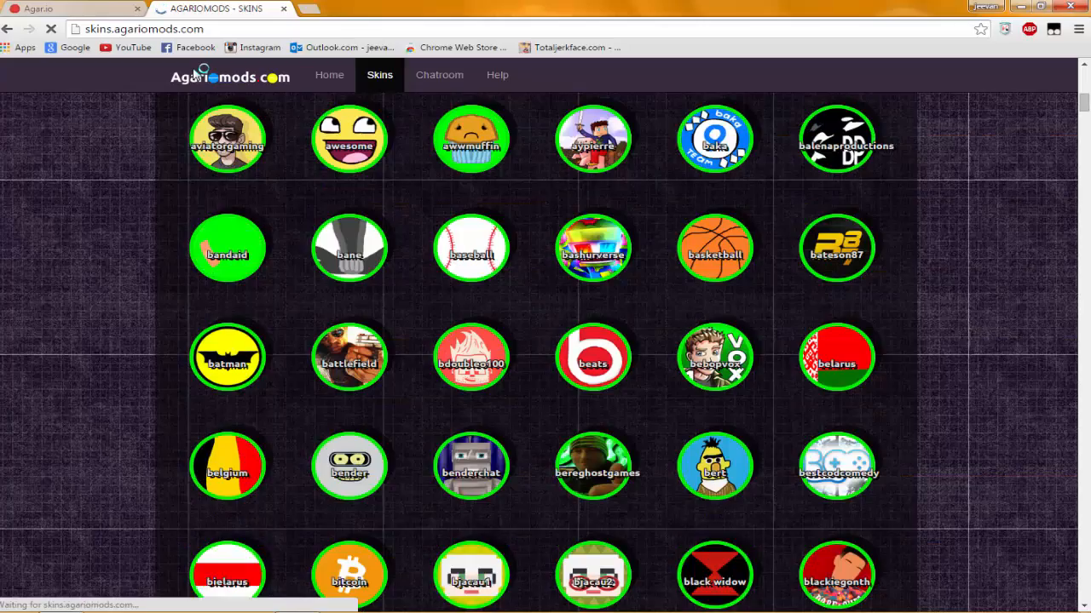
scroll(down, 3)
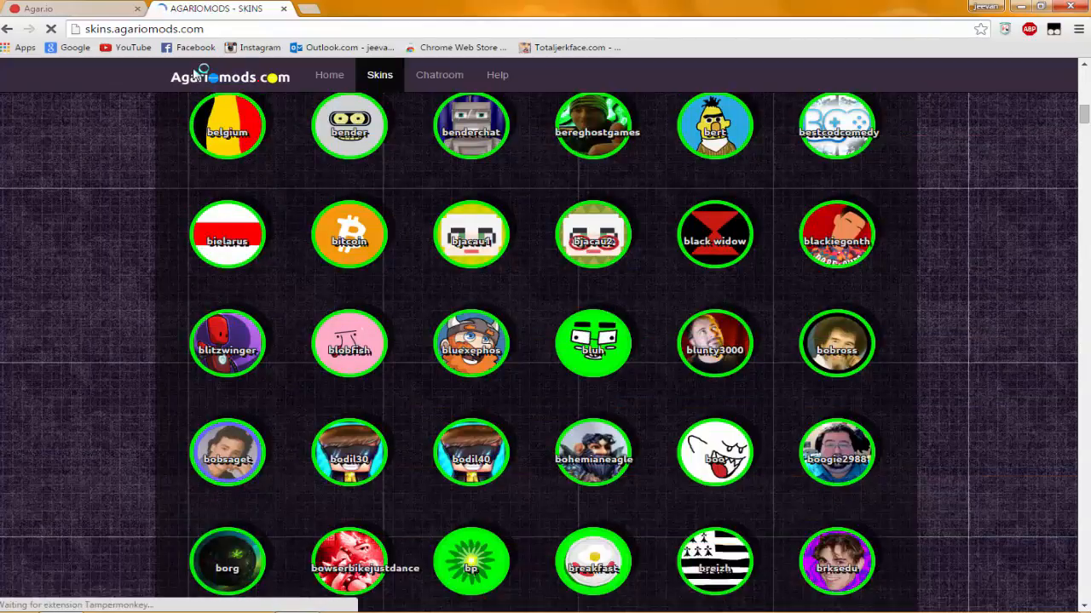
scroll(down, 3)
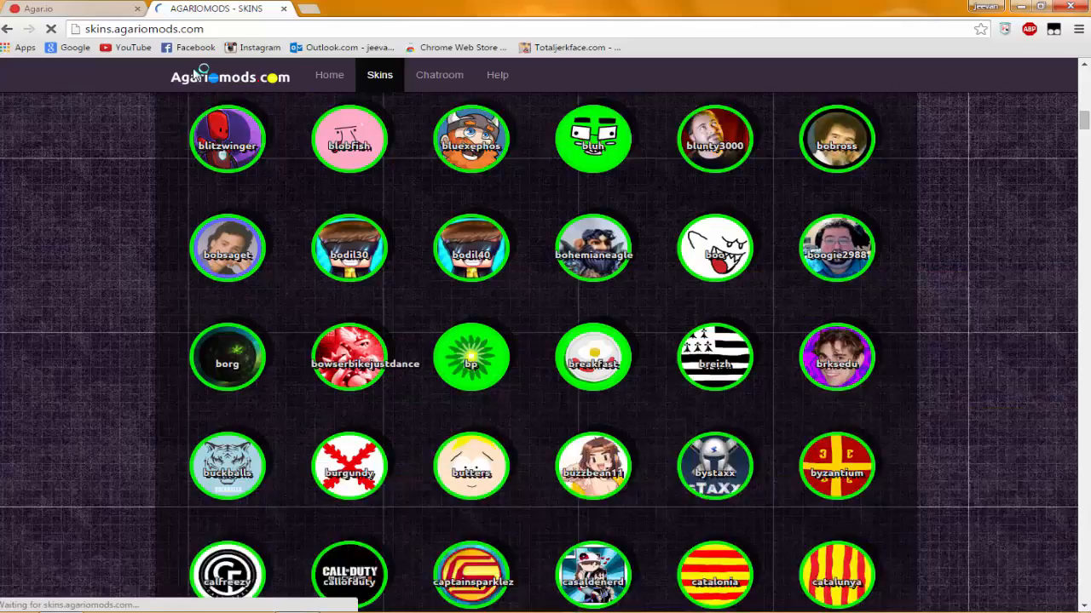
scroll(up, 3)
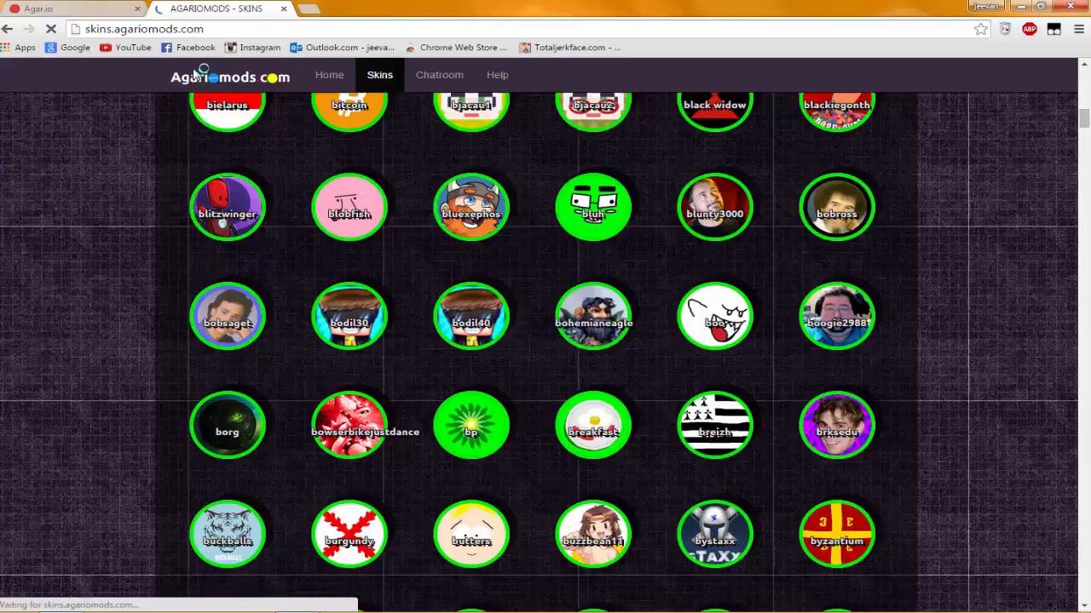
scroll(up, 3)
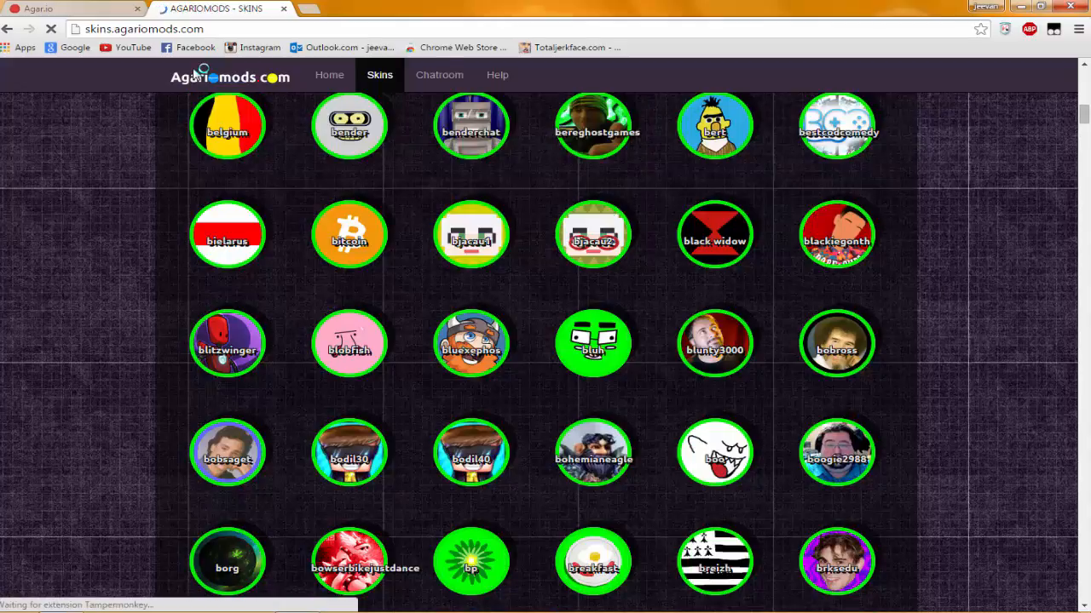
scroll(up, 3)
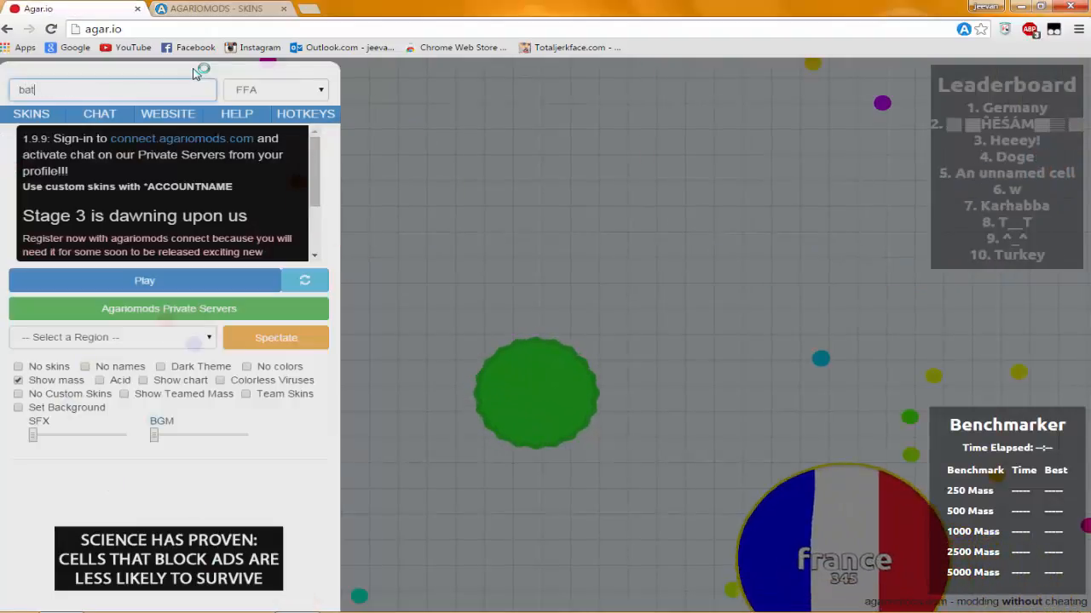
Enter nickname batman, pick the Europe region and start playing
text(man)
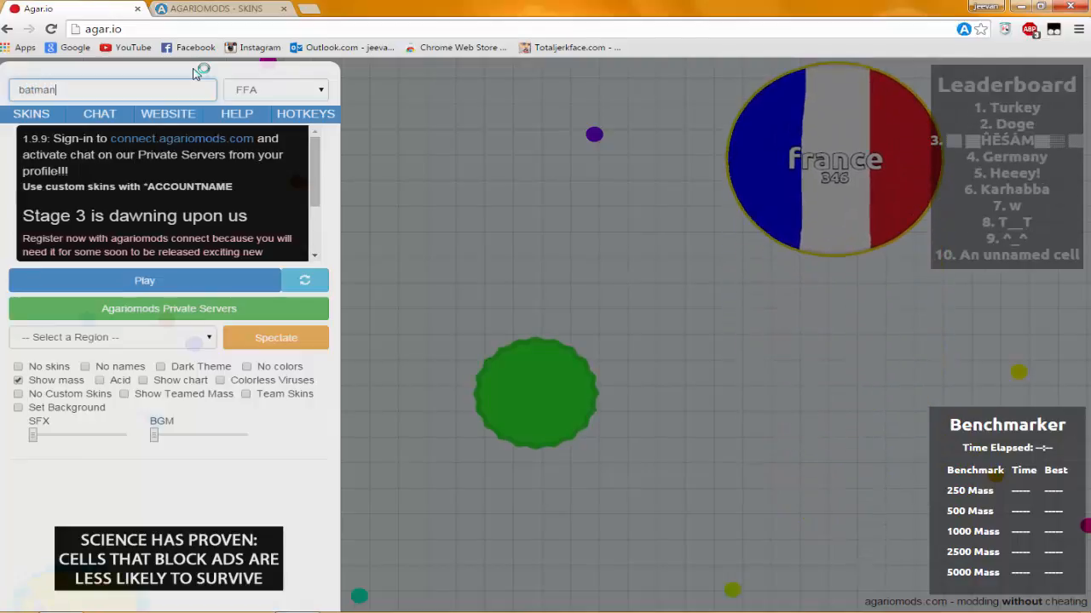
click(219, 9)
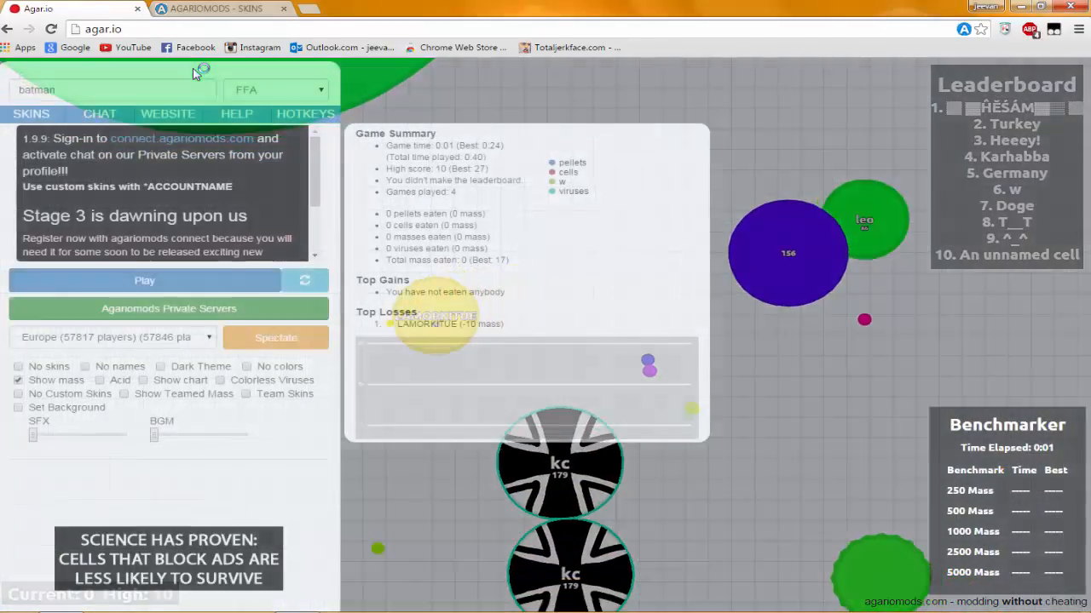
click(143, 279)
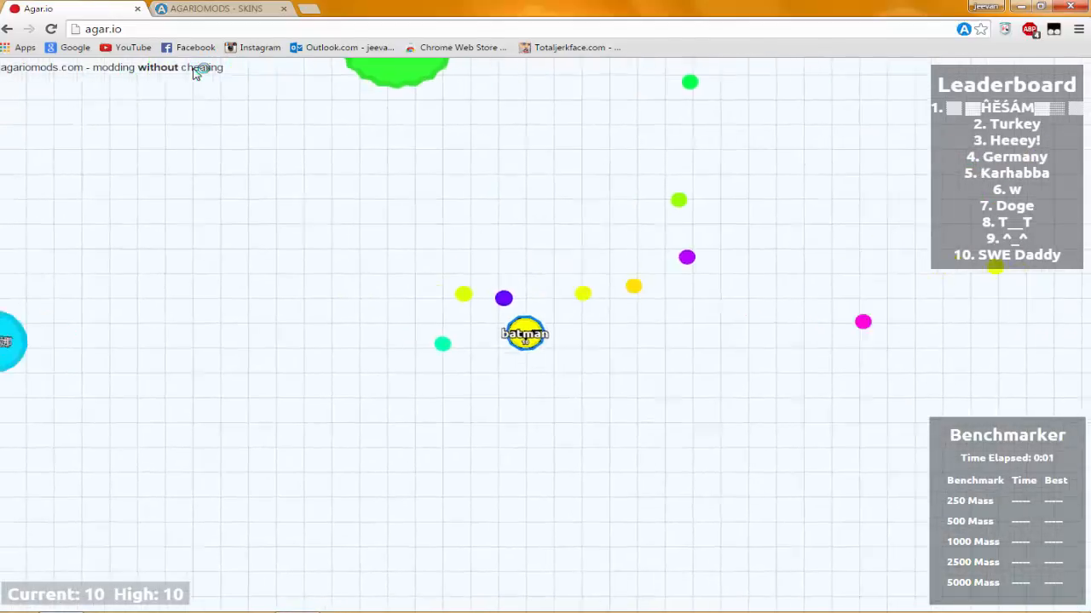